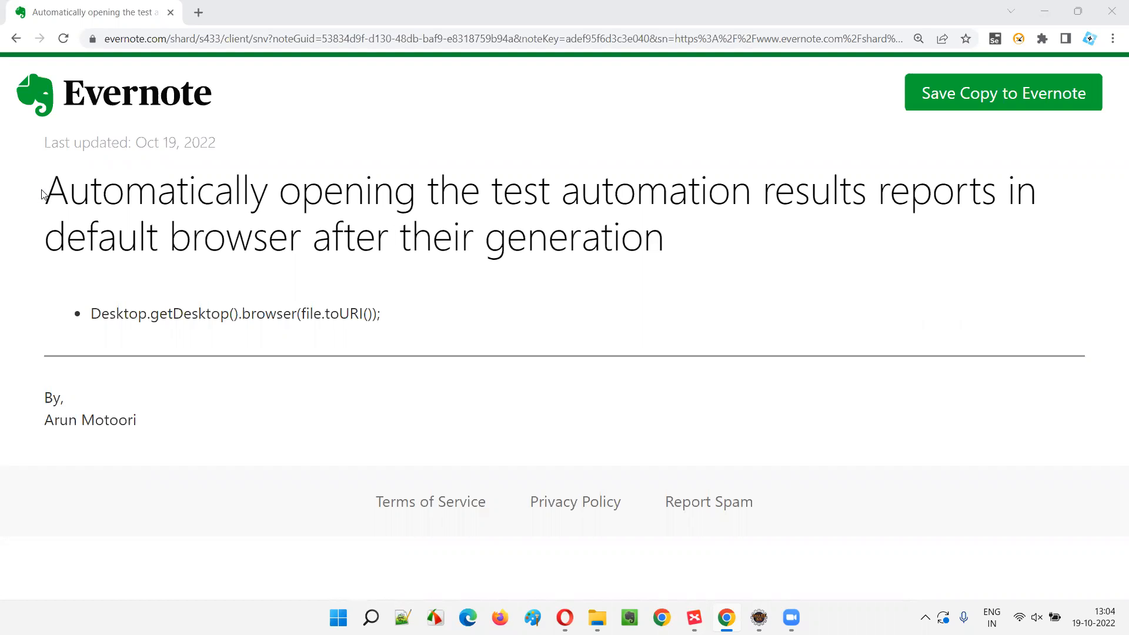
- Highlight the key words in the Evernote note title about auto-opening reports
double_click(156, 191)
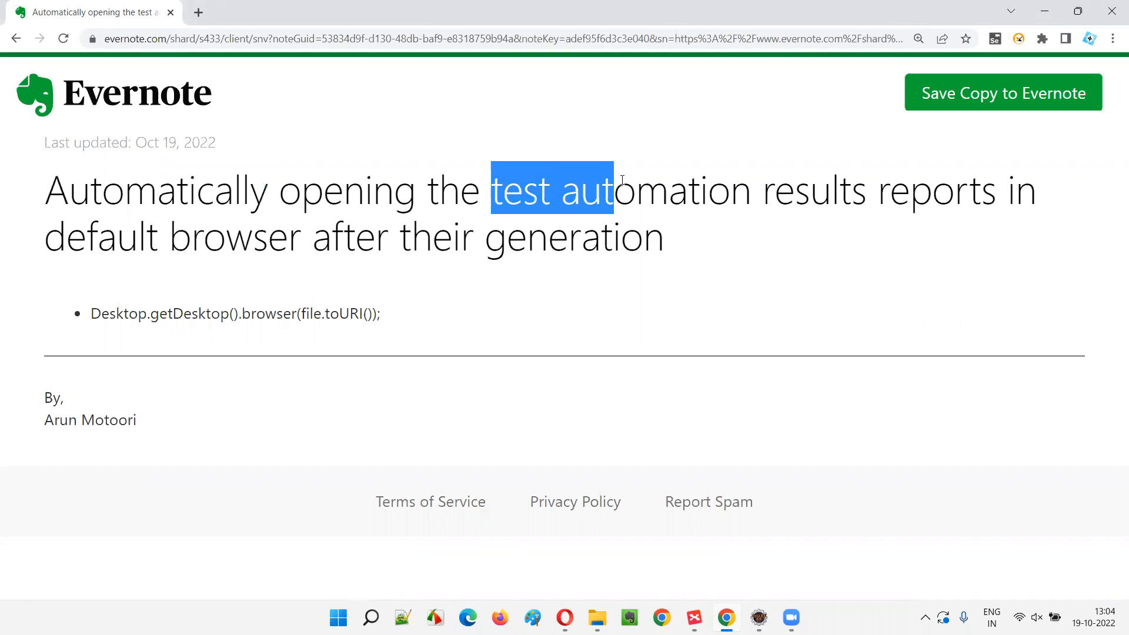
left_click_drag(611, 190, 983, 191)
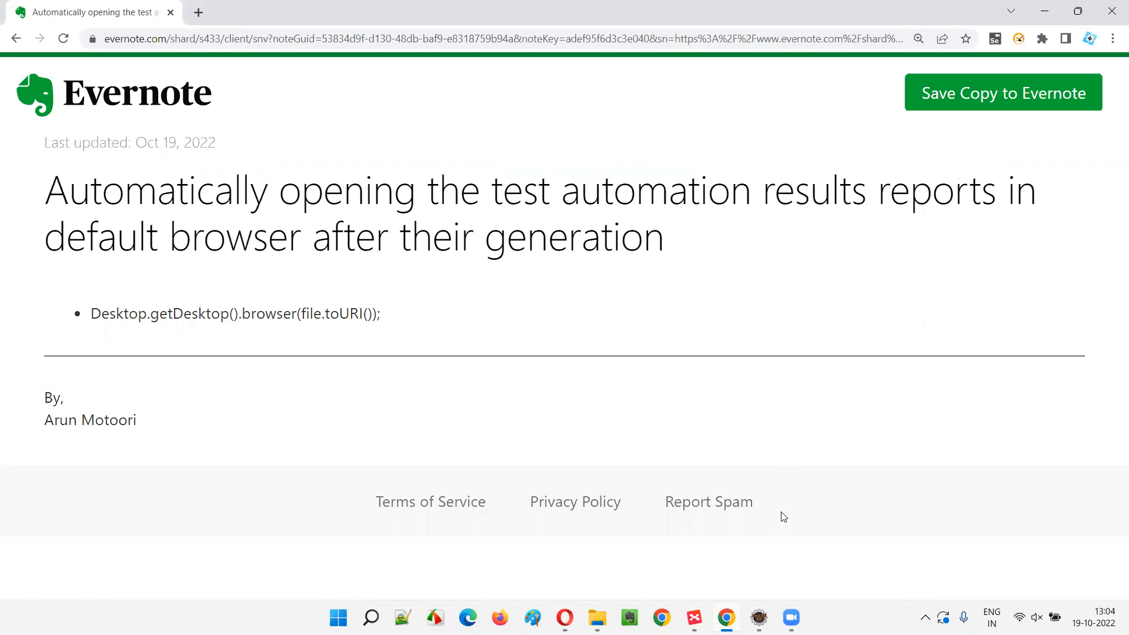
mouse_move(712, 270)
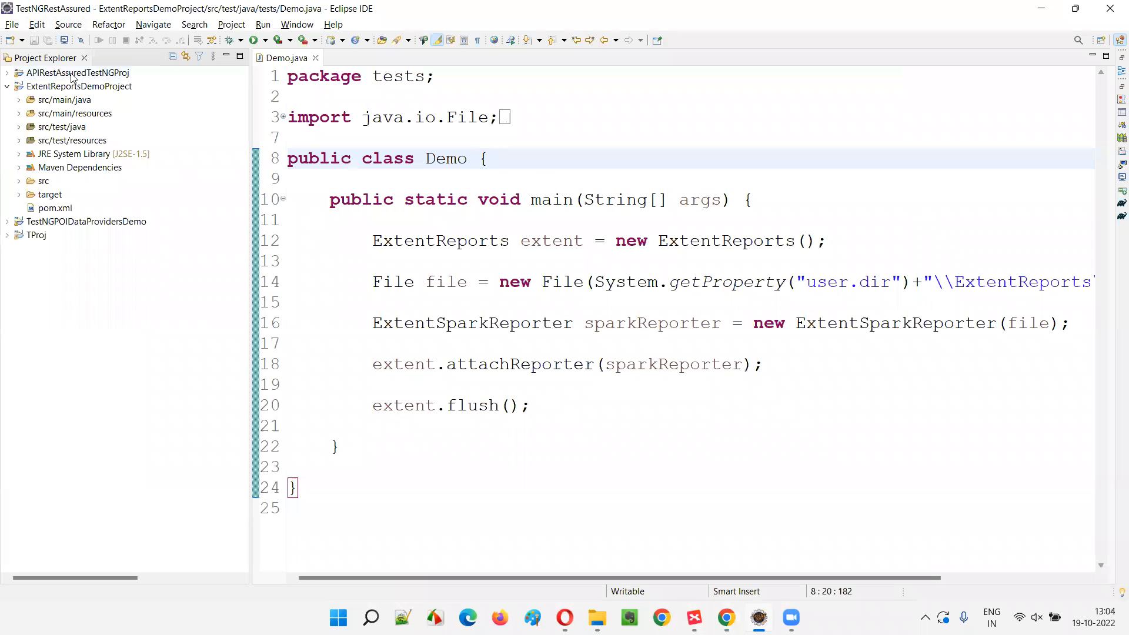
left_click(79, 85)
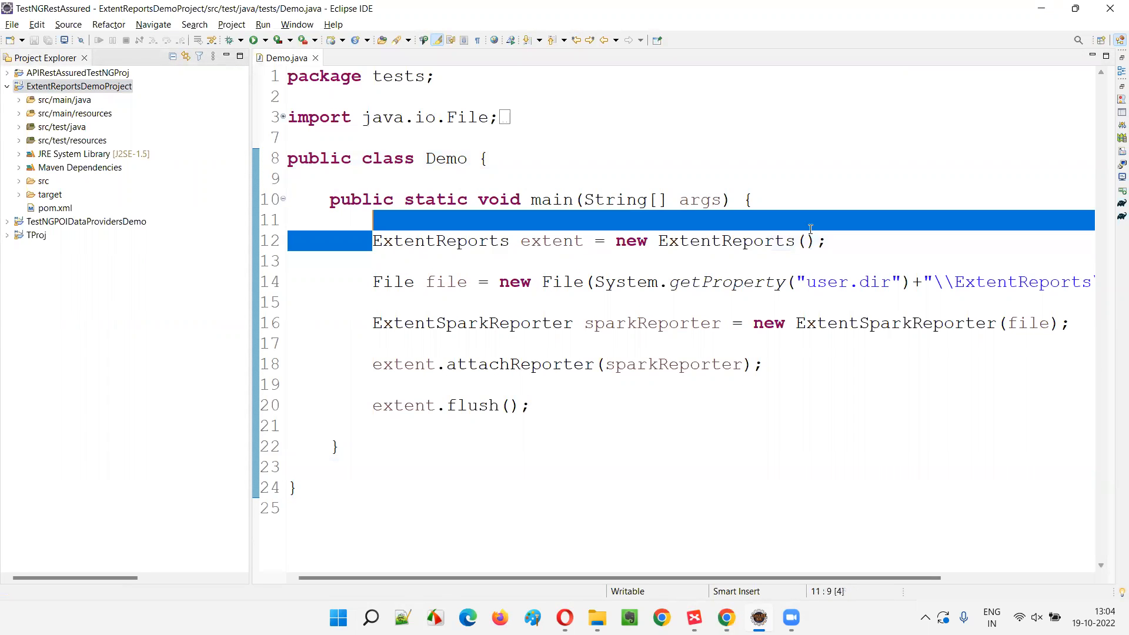
left_click(828, 240)
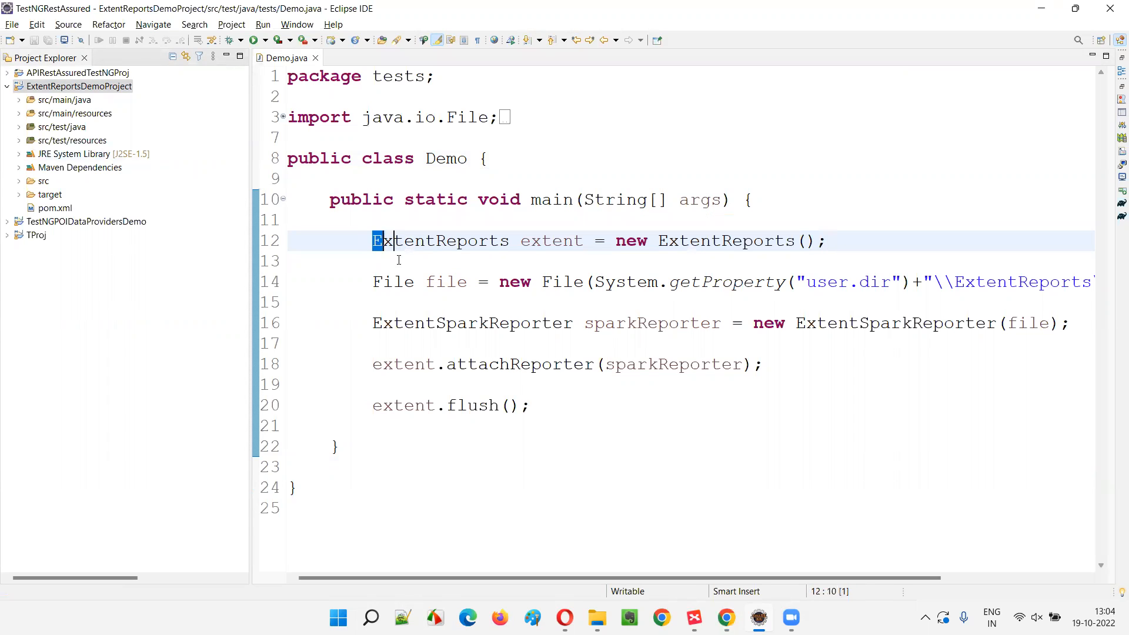
left_click_drag(373, 240, 529, 404)
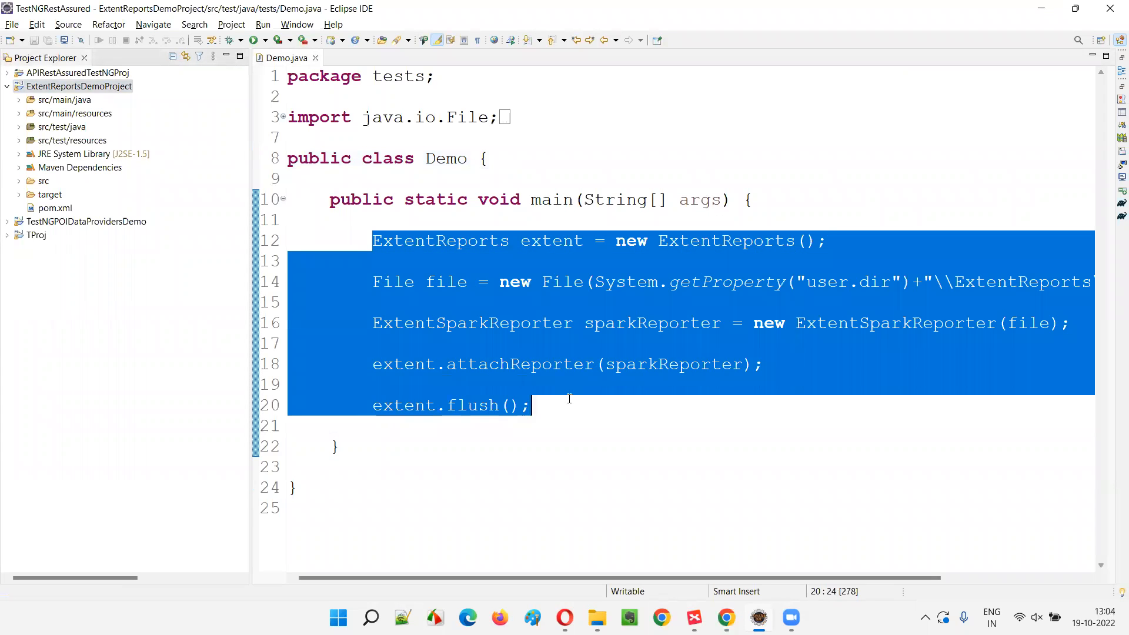
left_click(576, 178)
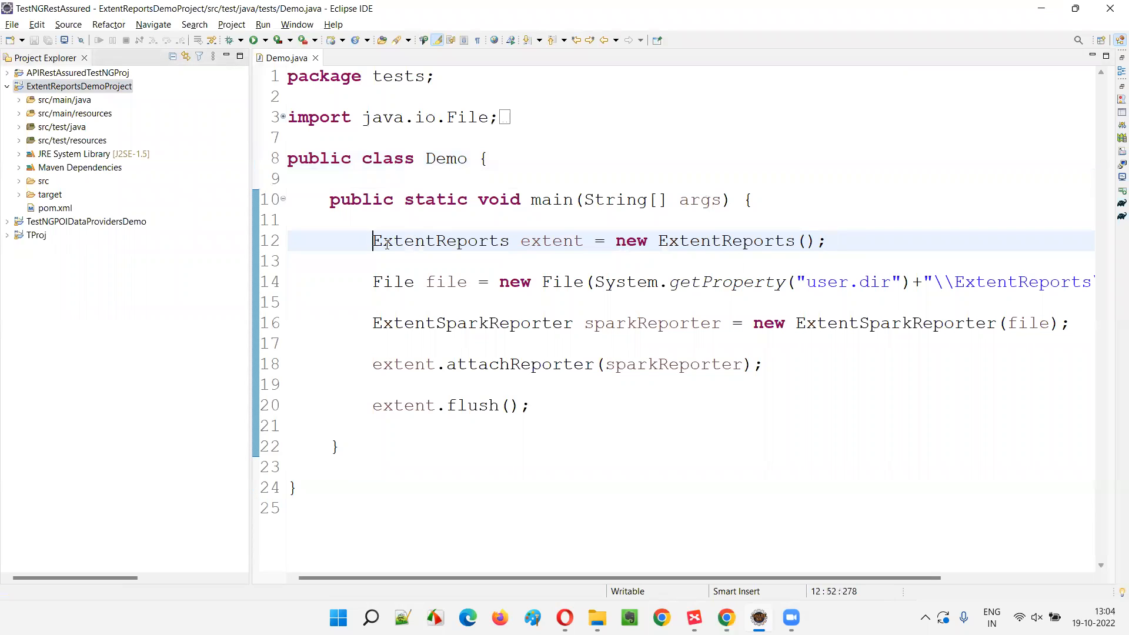
left_click(611, 345)
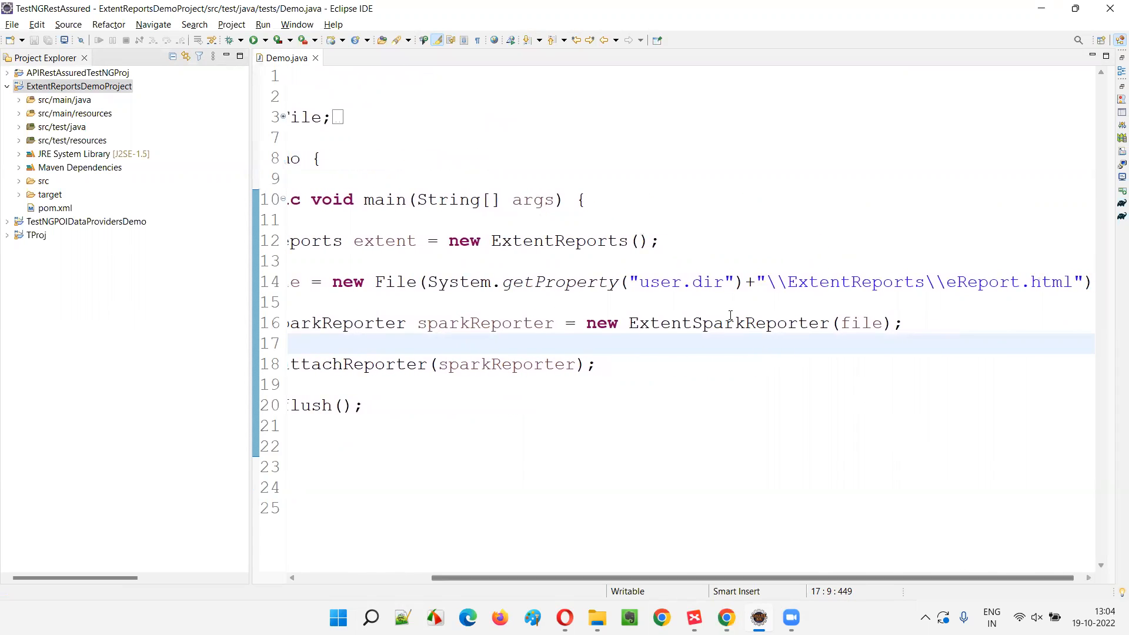
left_click_drag(428, 281, 729, 281)
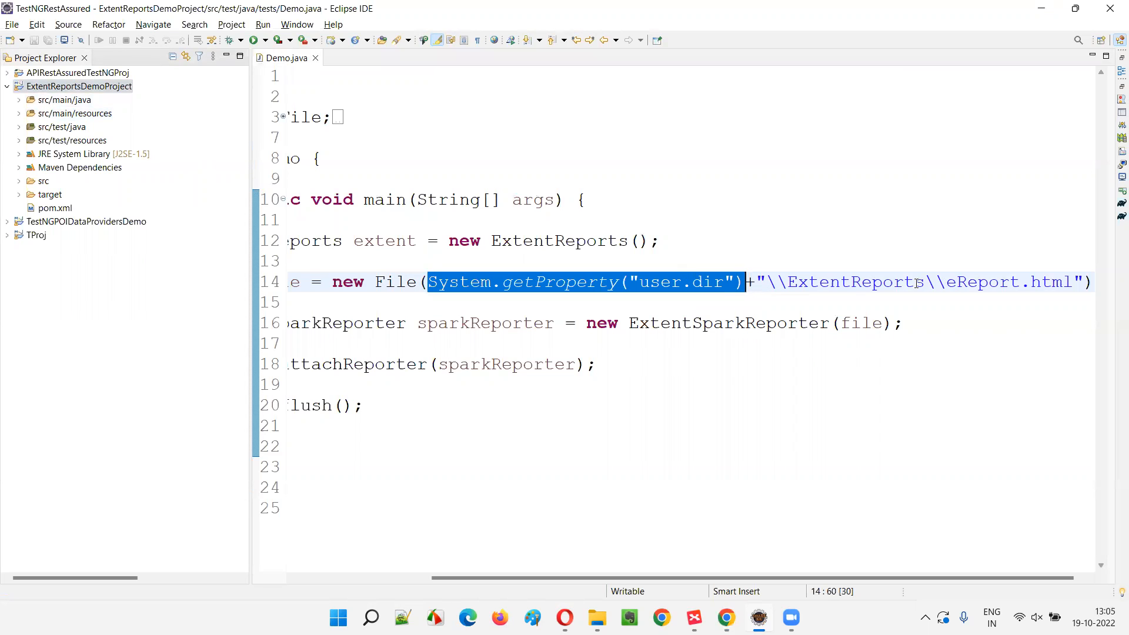
left_click(79, 85)
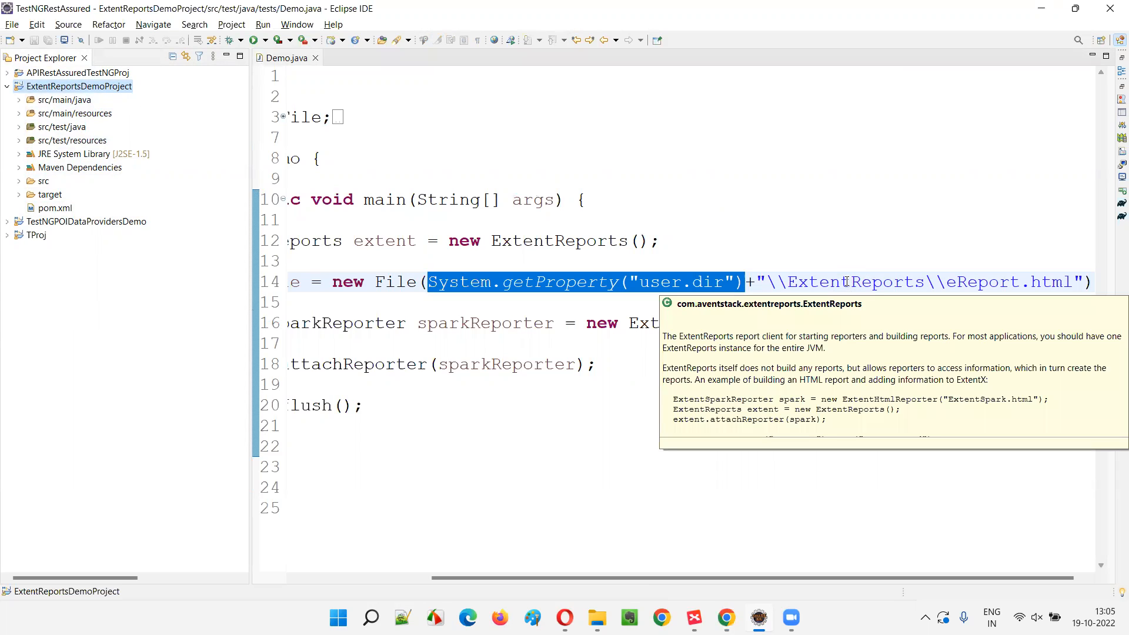
double_click(963, 281)
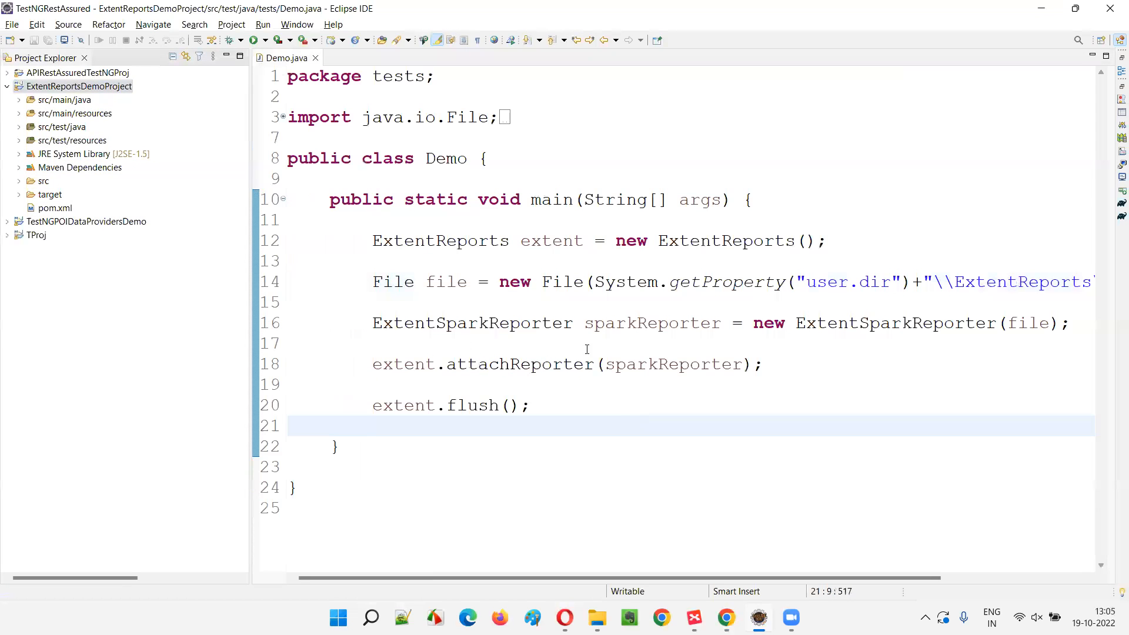
left_click_drag(373, 322, 722, 323)
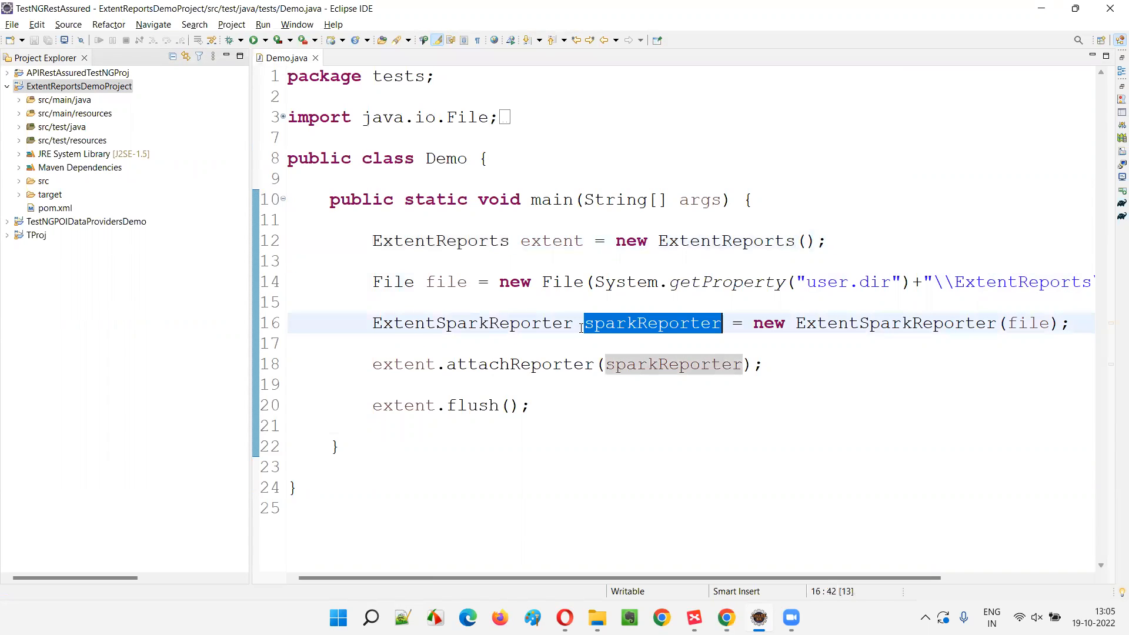
left_click(636, 364)
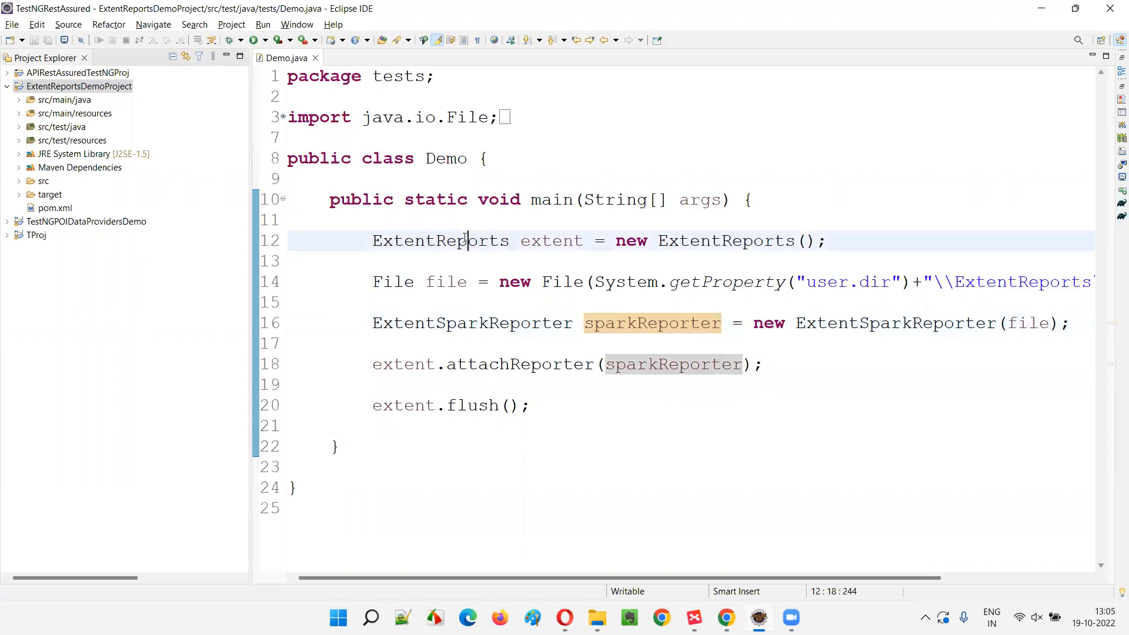
double_click(441, 240)
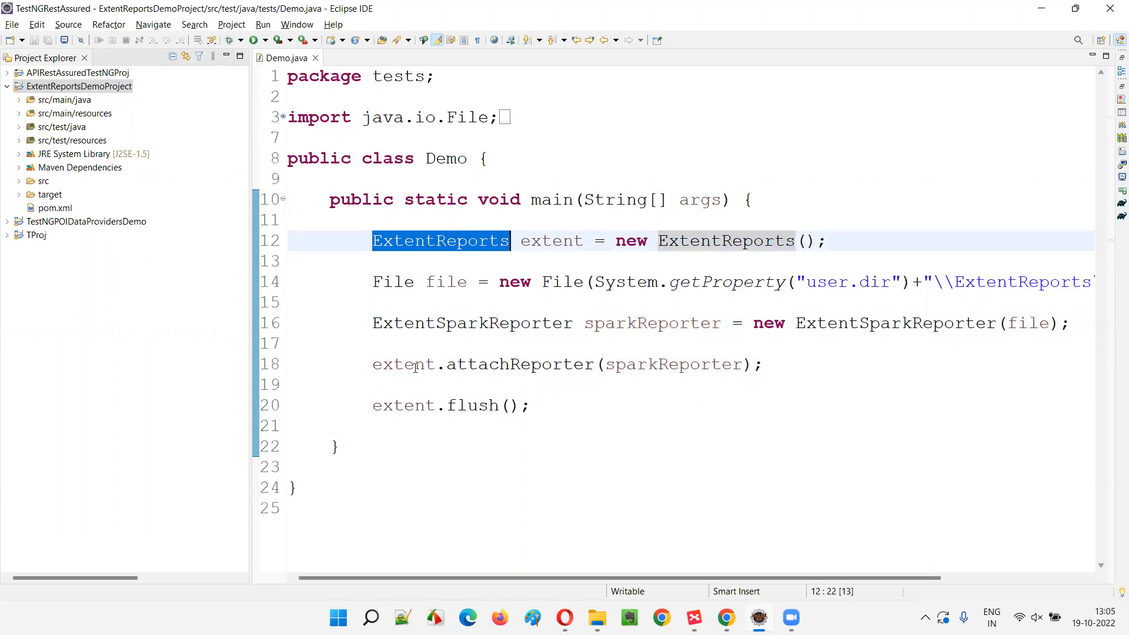
left_click_drag(373, 364, 530, 404)
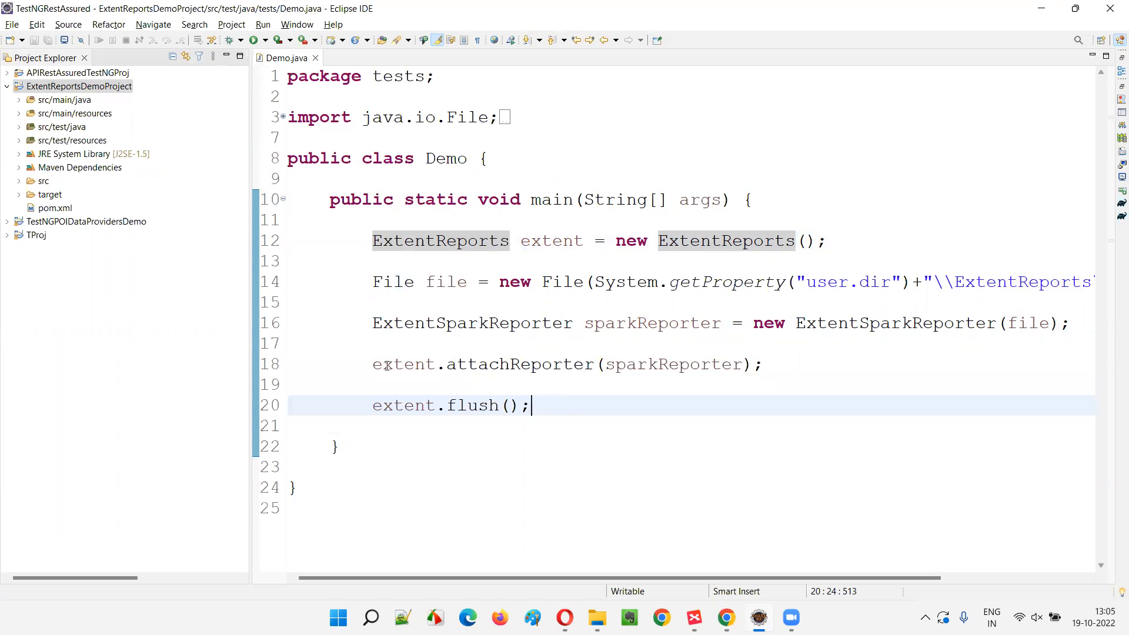
double_click(651, 322)
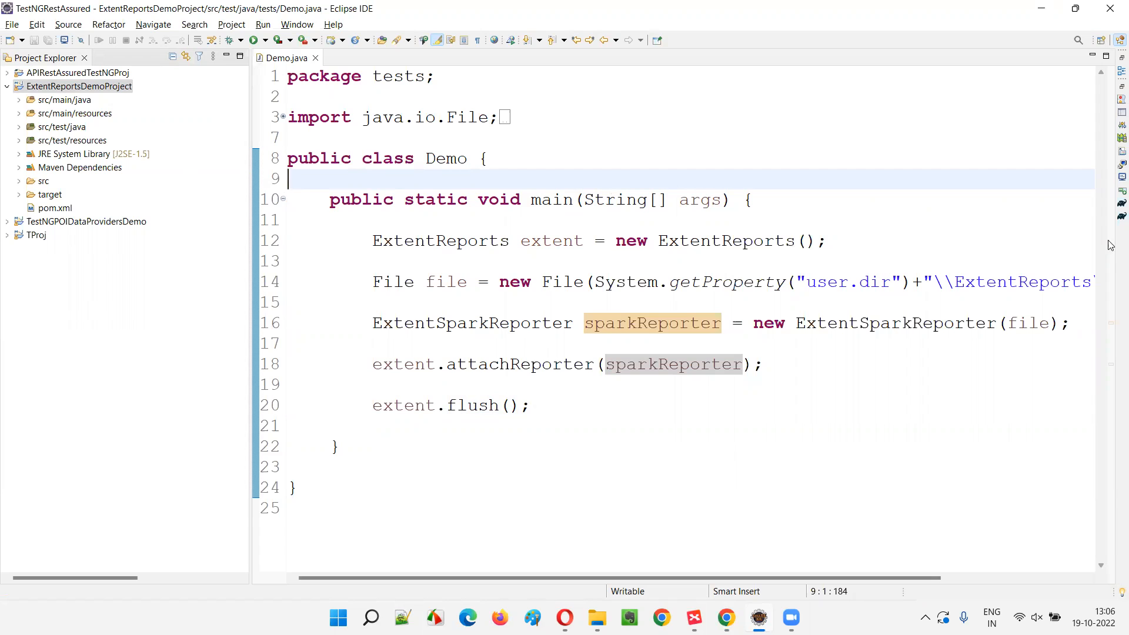
- Refresh the project and reveal eReport.html inside the ExtentReports folder
right_click(79, 85)
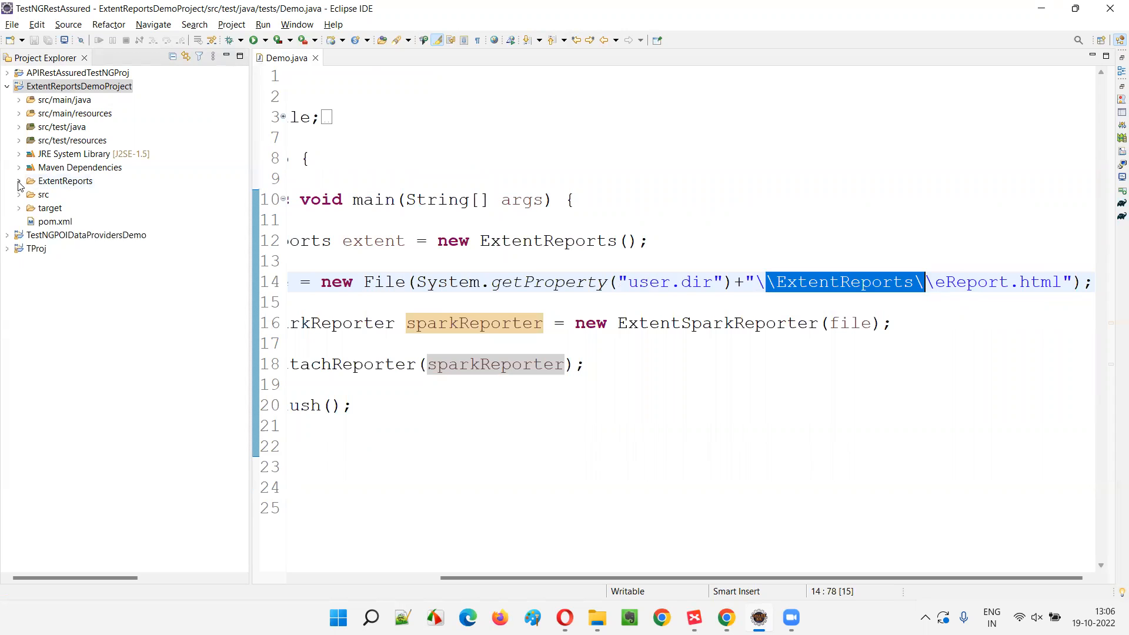
left_click(75, 194)
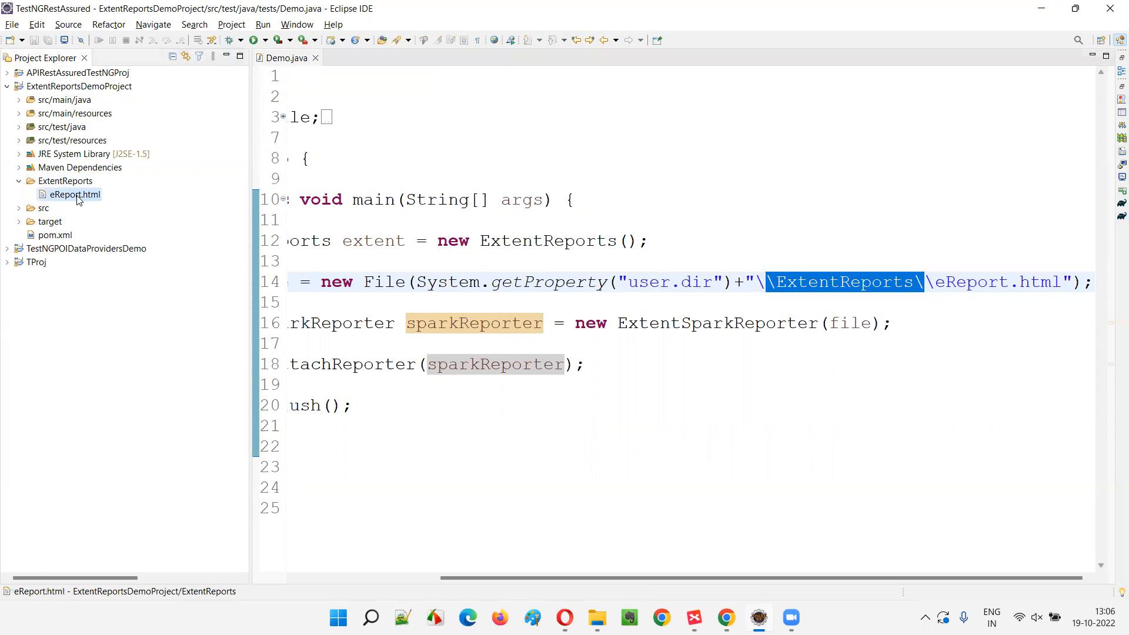
right_click(72, 194)
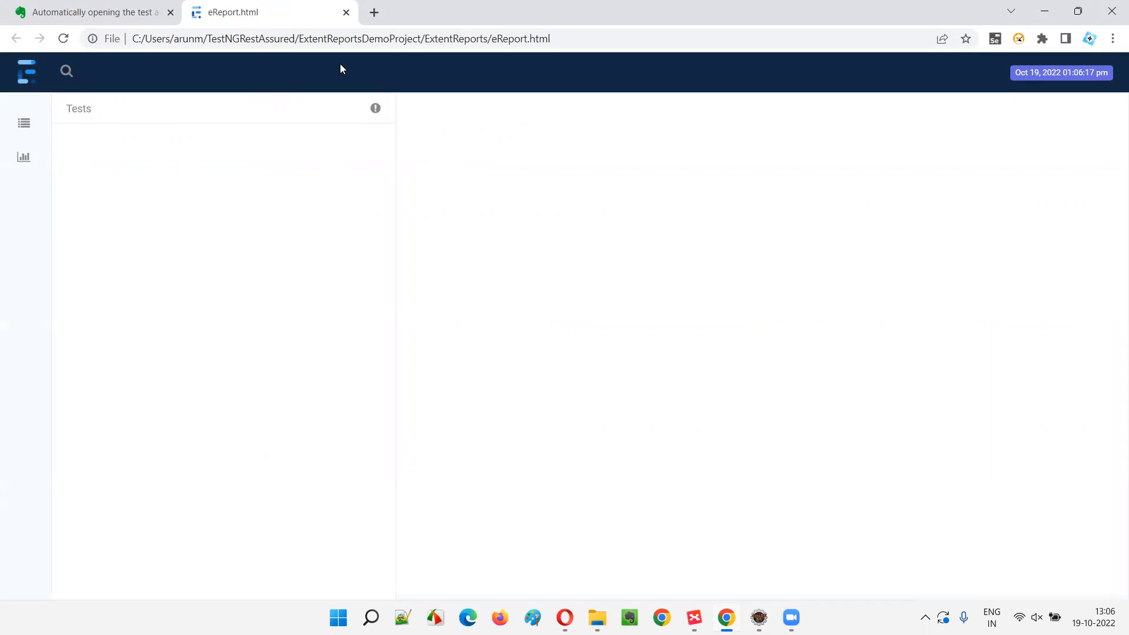
- Close the empty eReport.html browser tab
left_click(86, 12)
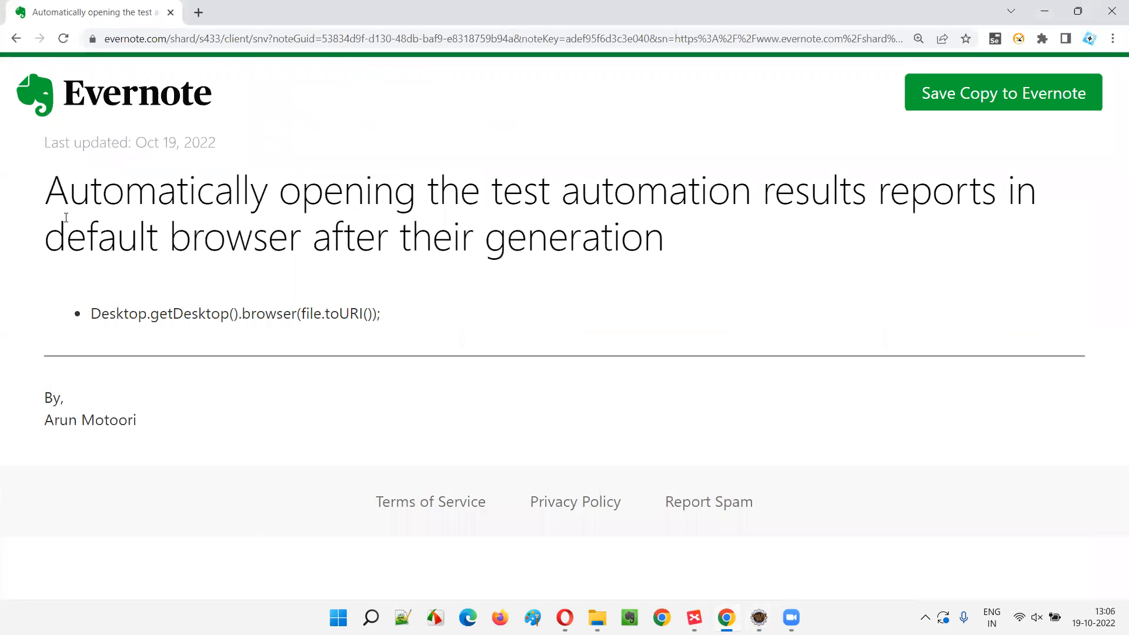
mouse_move(775, 255)
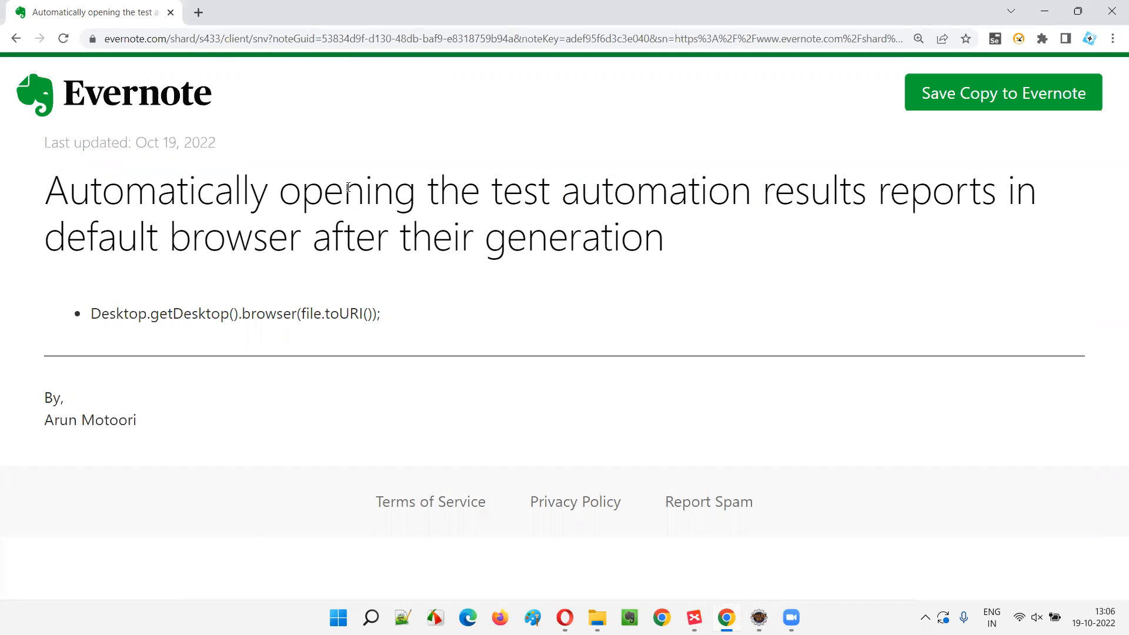
mouse_move(201, 271)
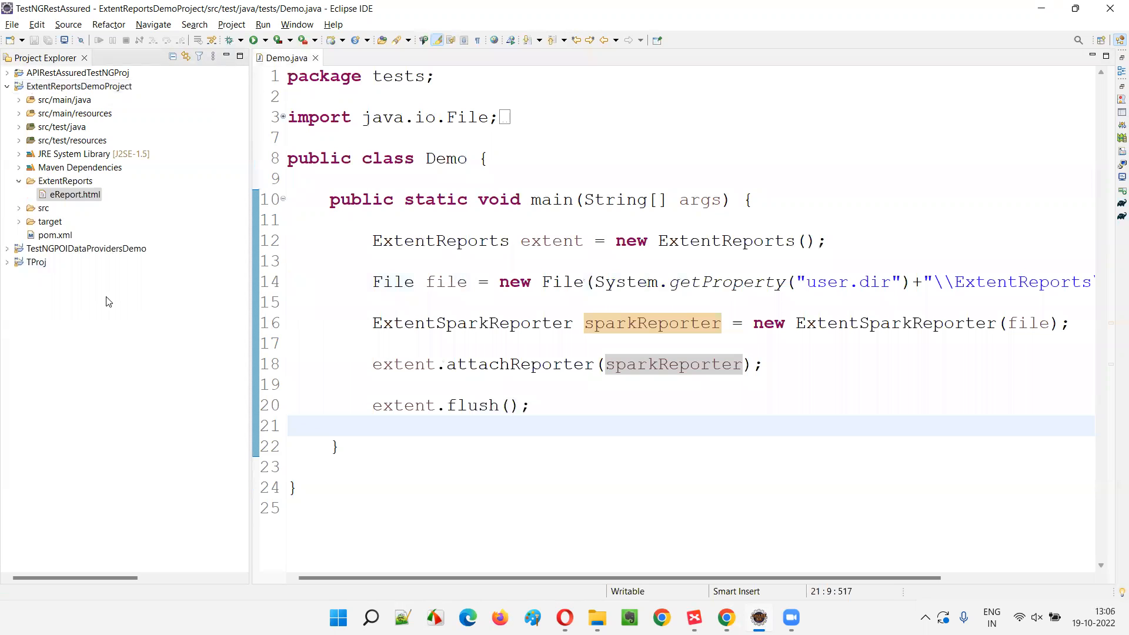
- Add Desktop.getDesktop().browse(...) after extent.flush(), importing java.awt.Desktop
left_click(65, 181)
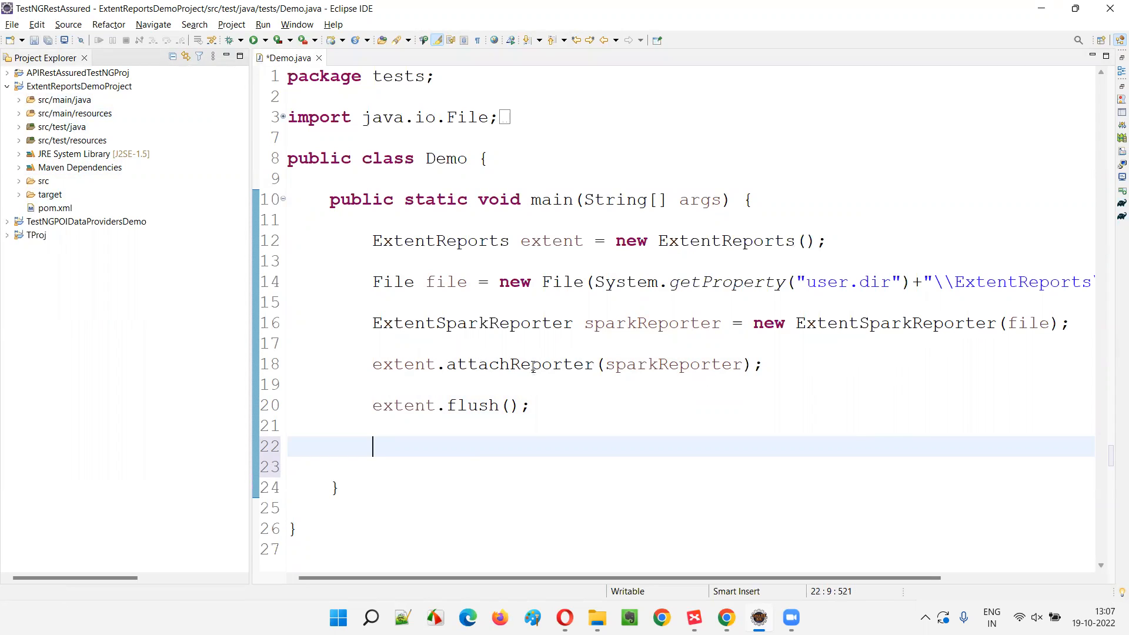
mouse_move(233, 203)
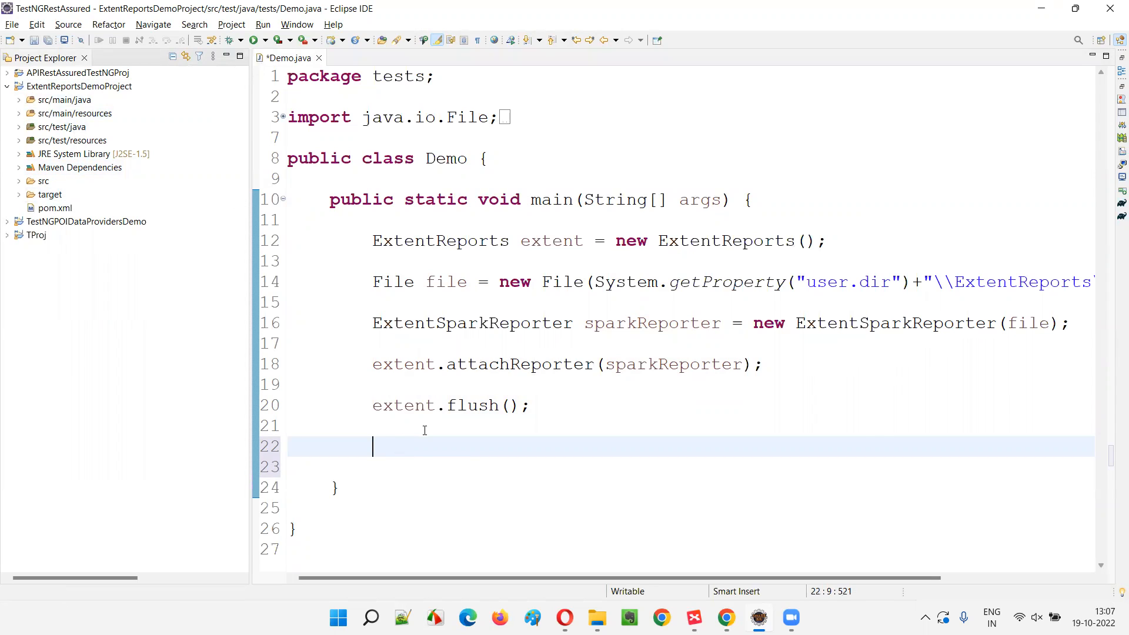
type("Desktop")
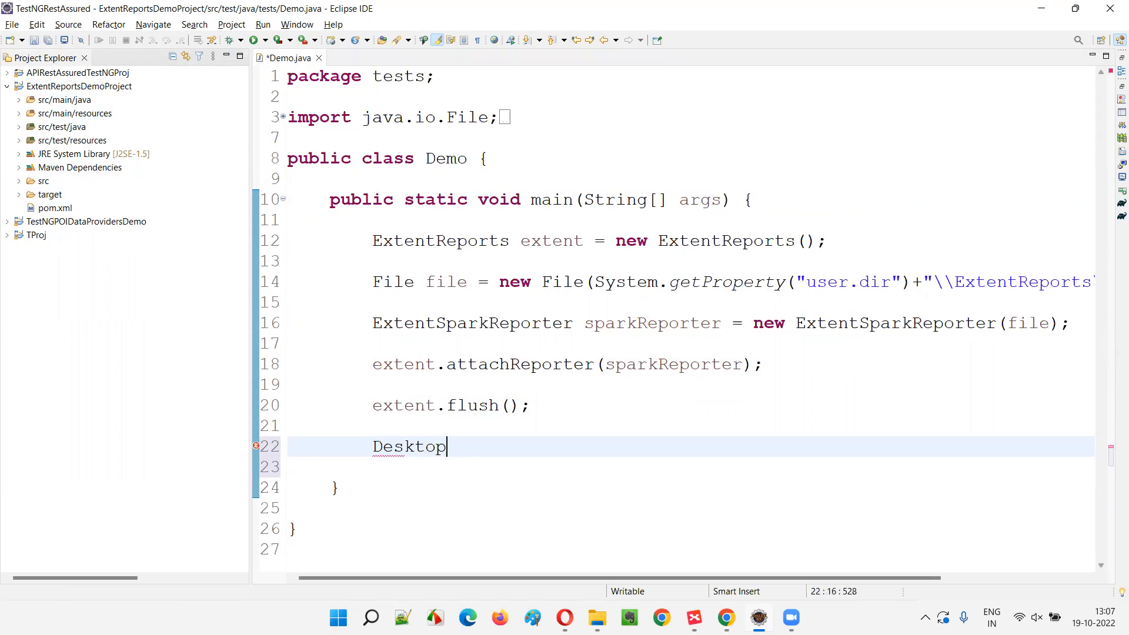
double_click(408, 447)
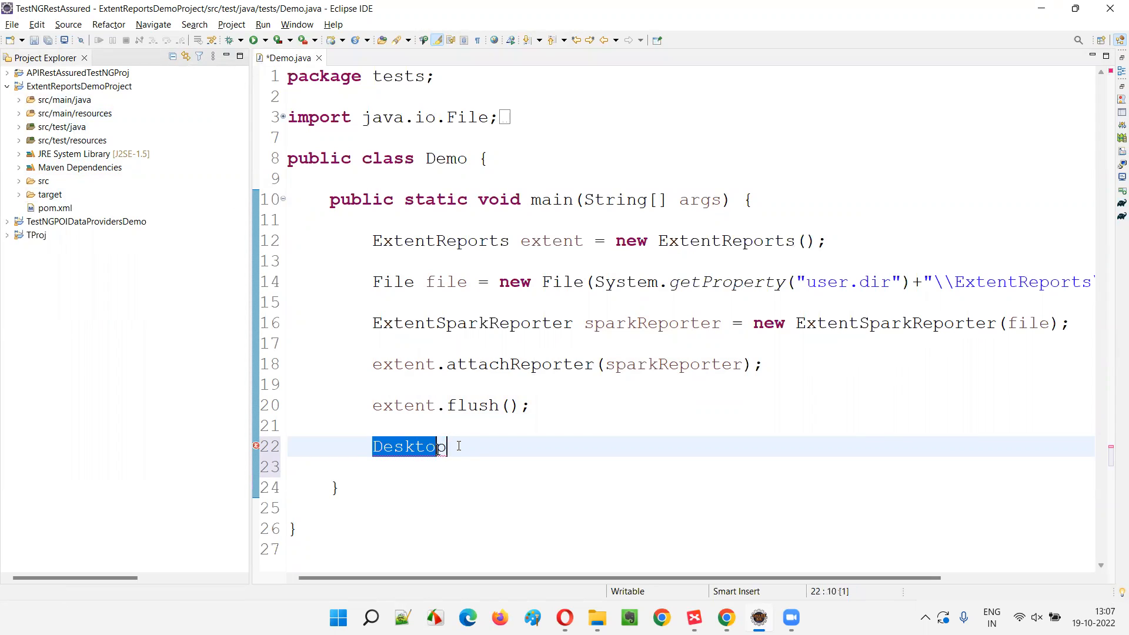
type(".getDesktop(")
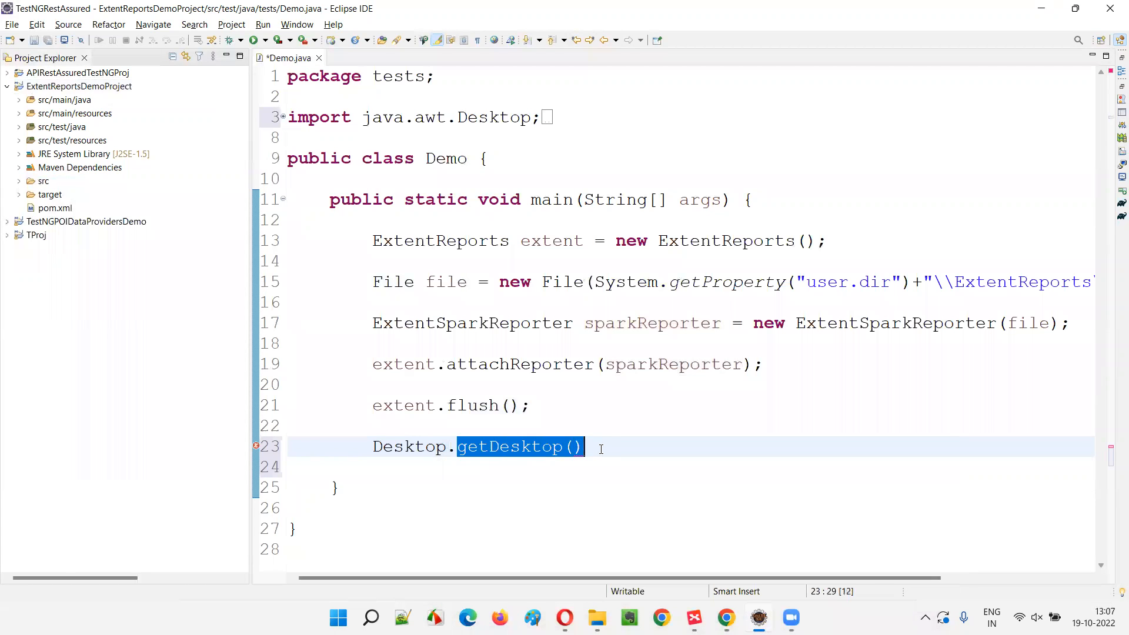
type(".browse(null);")
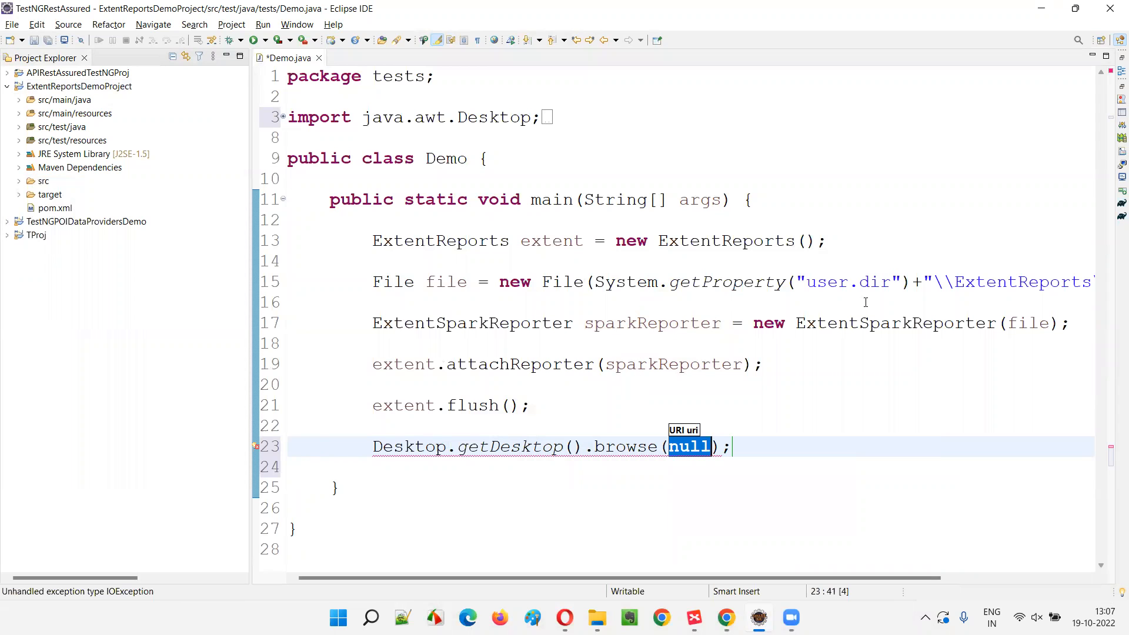
- Pass file.toURI() as the browse() argument instead of null
scroll("right", 3)
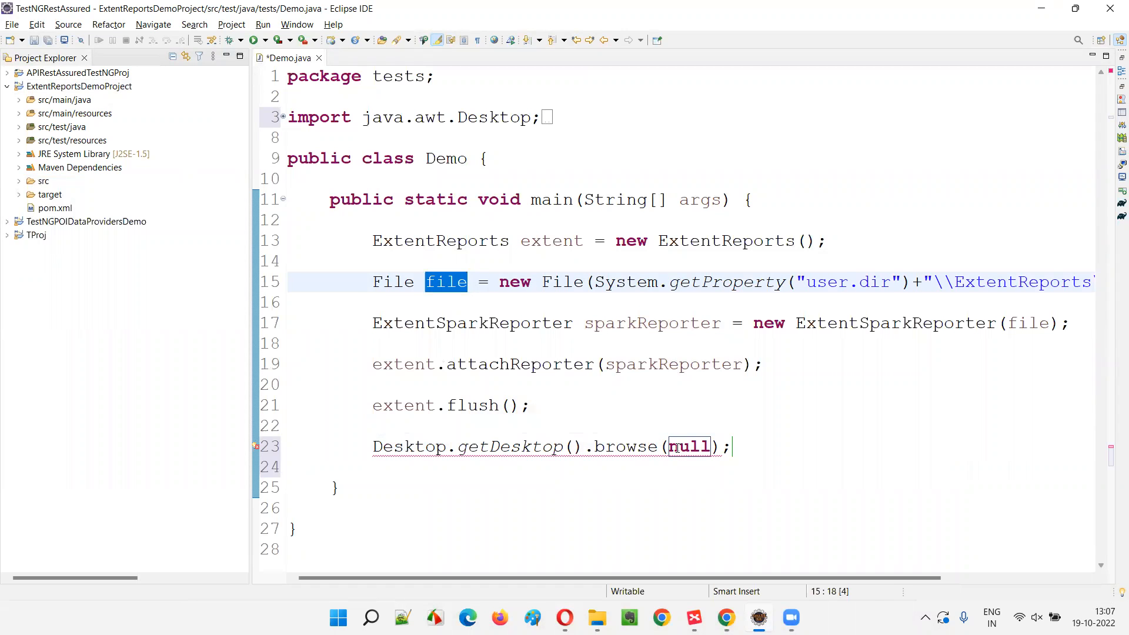
type("file")
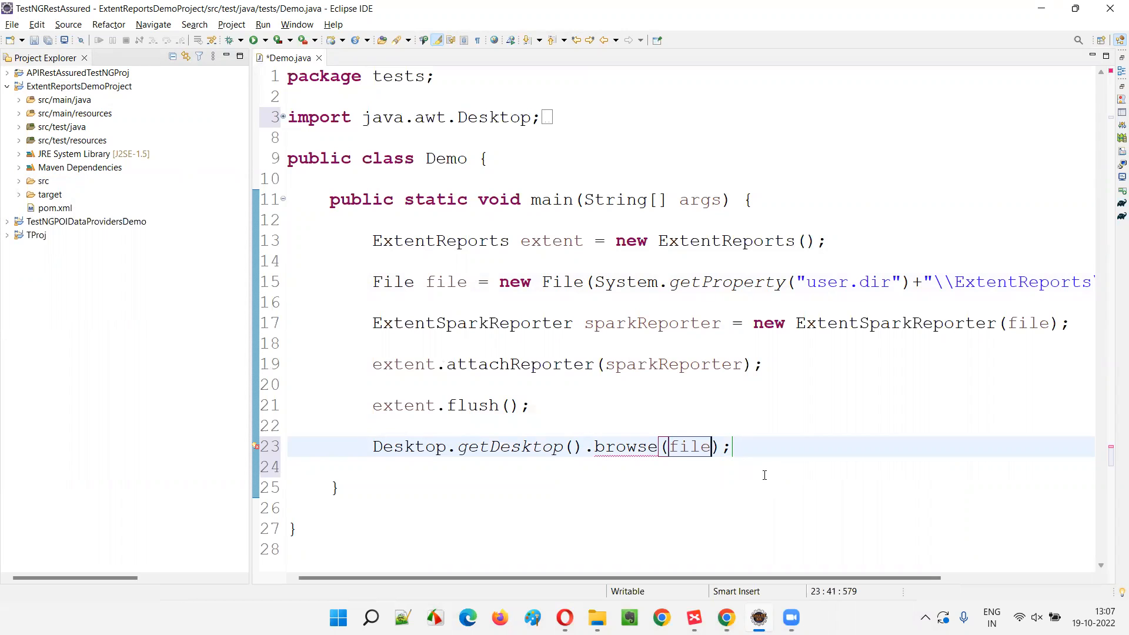
type(".toURI(")
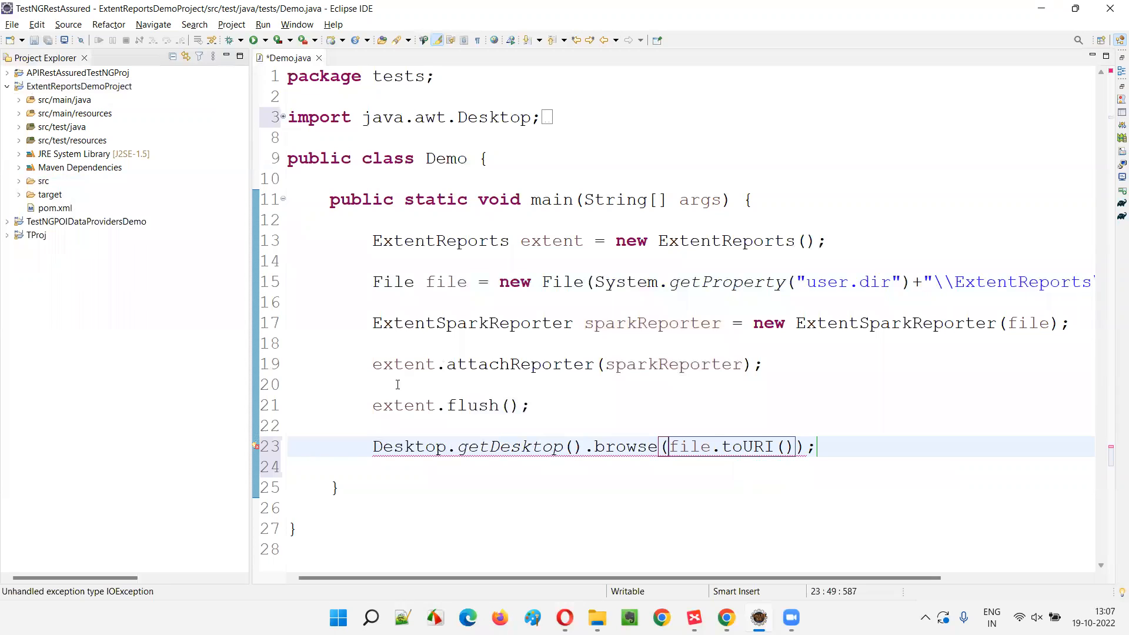
double_click(445, 281)
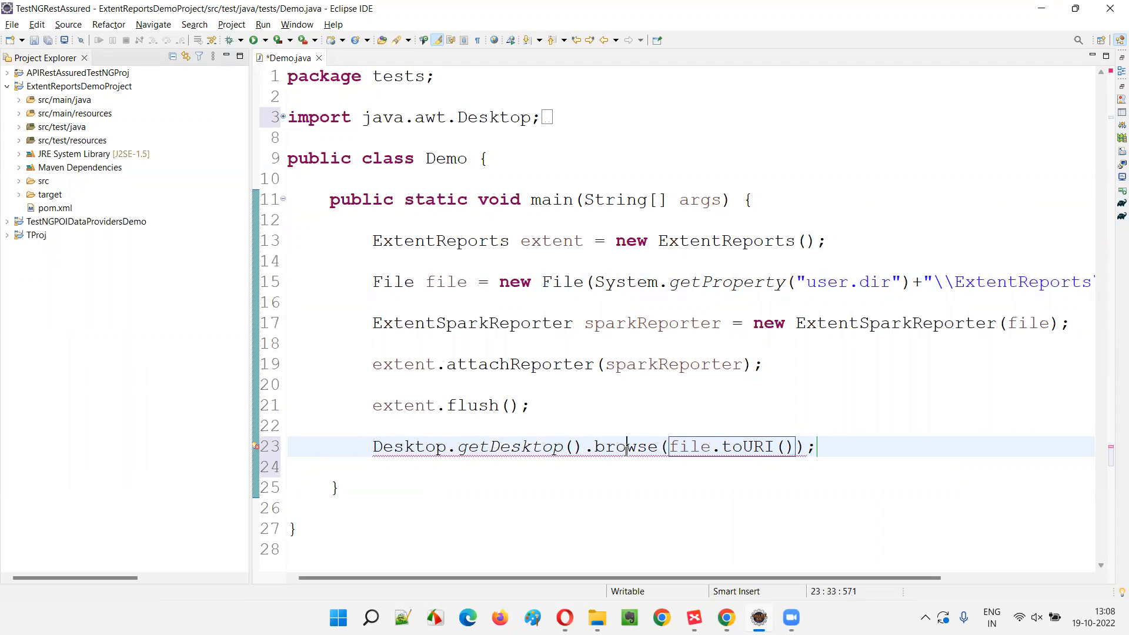
double_click(394, 446)
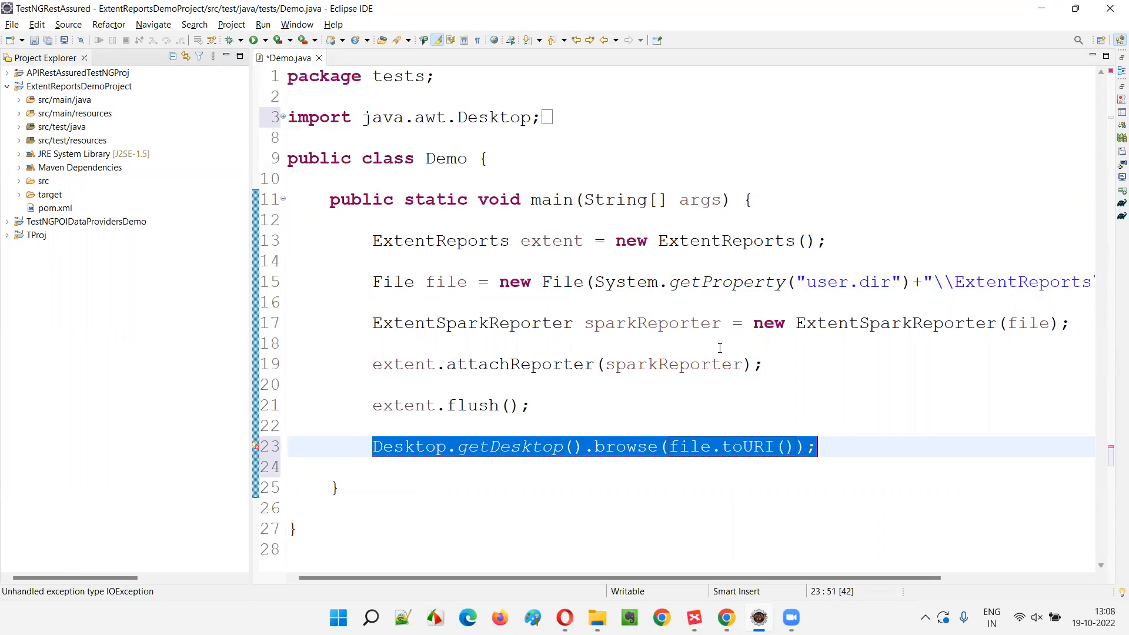
- Make main throw IOException via the quick fix and save Demo.java
left_click(479, 405)
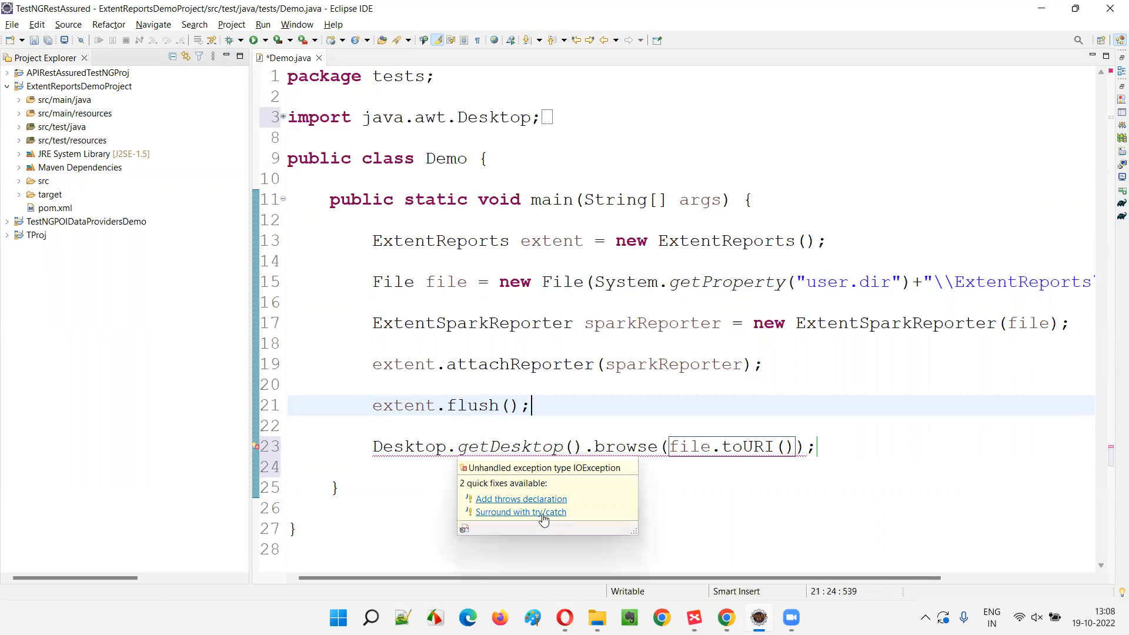
mouse_move(539, 498)
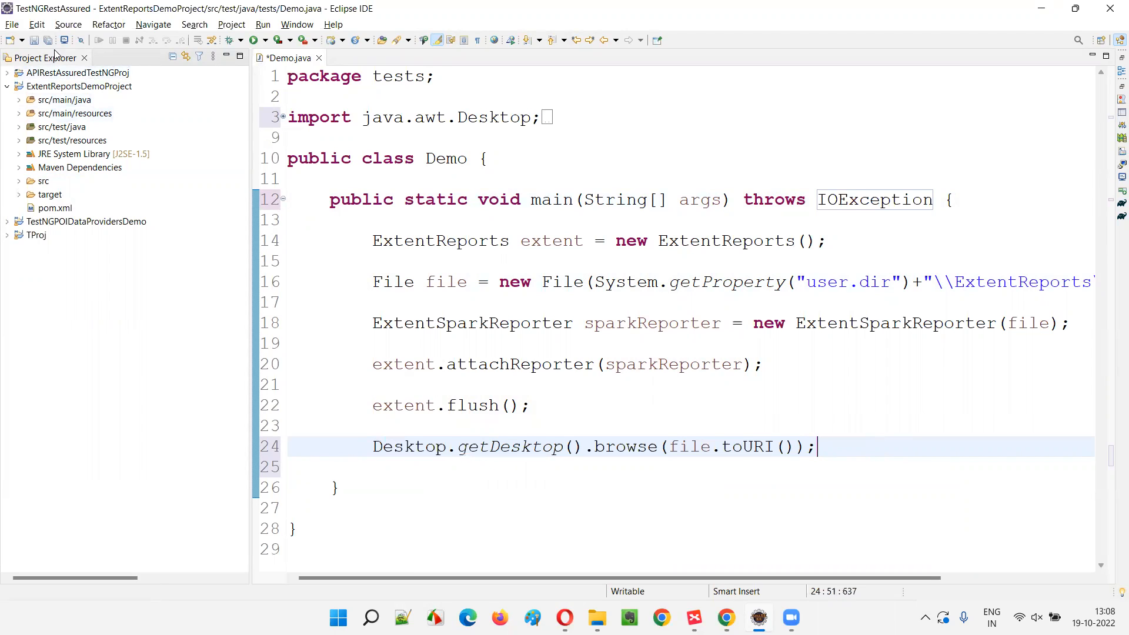
key("ctrl+s")
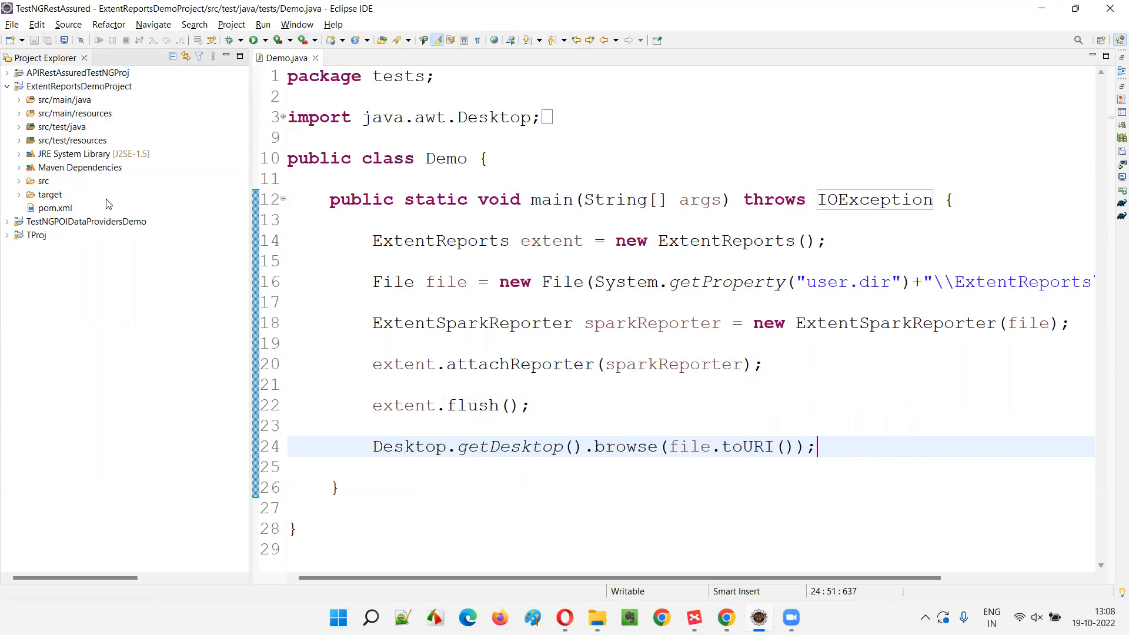
mouse_move(82, 193)
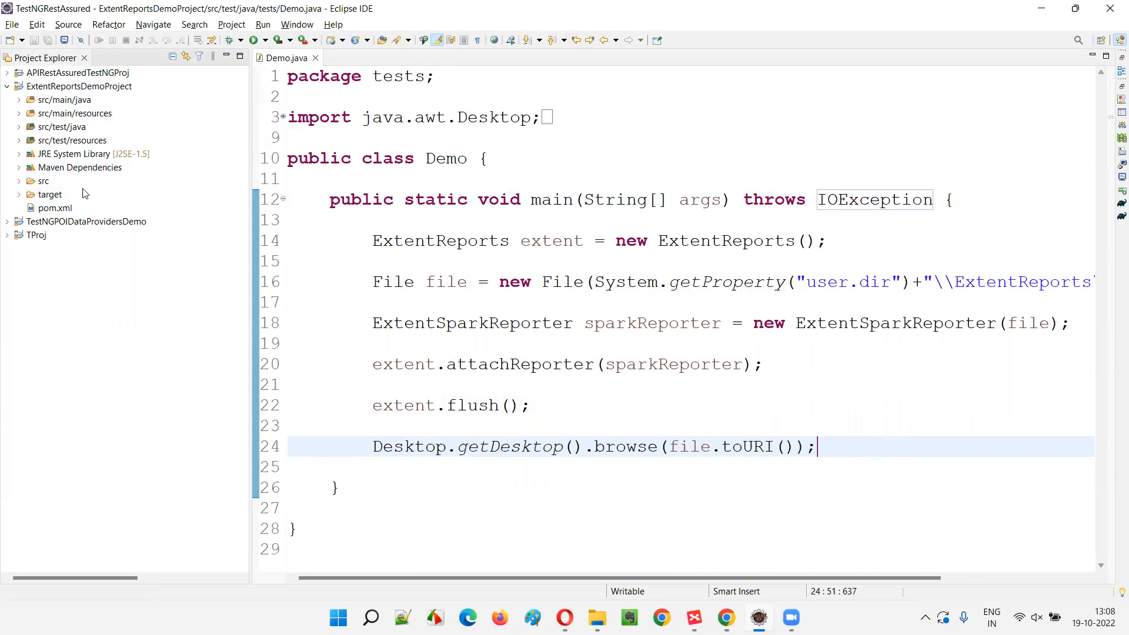